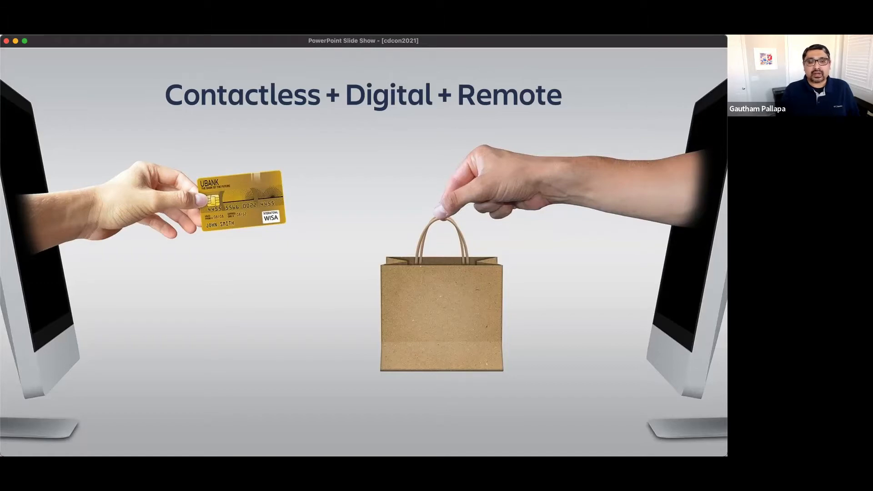
# Step: Advance the slide show to the Agenda slide listing Empathy and Project Athena
pyautogui.press('right')
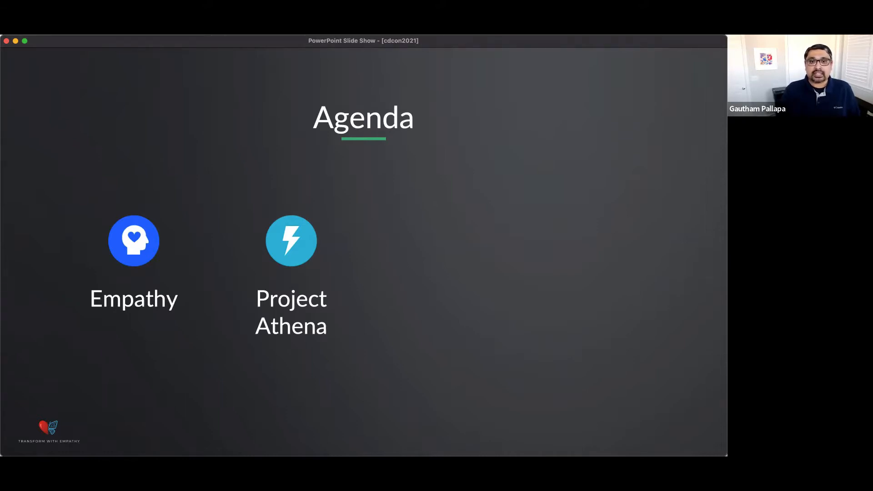
# Step: Reveal the Crowdsource Empathy and Rethink Reimagine agenda items, then advance to Defining Empathy
pyautogui.press('right')
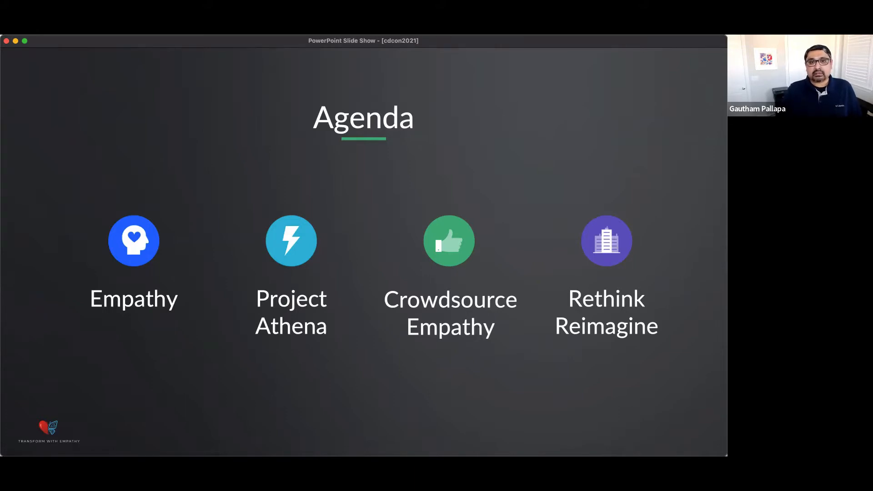
pyautogui.press('right')
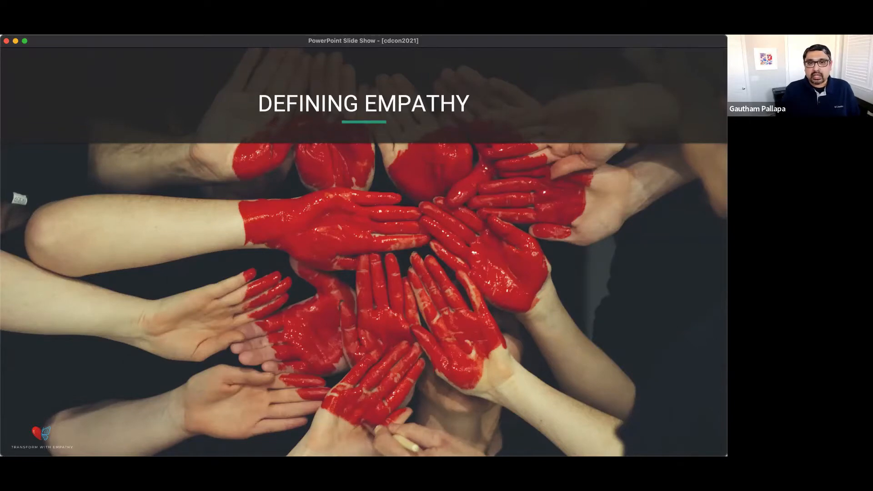
# Step: Show the empathy definition text and enterprise bullet points with source citation
pyautogui.press('right')
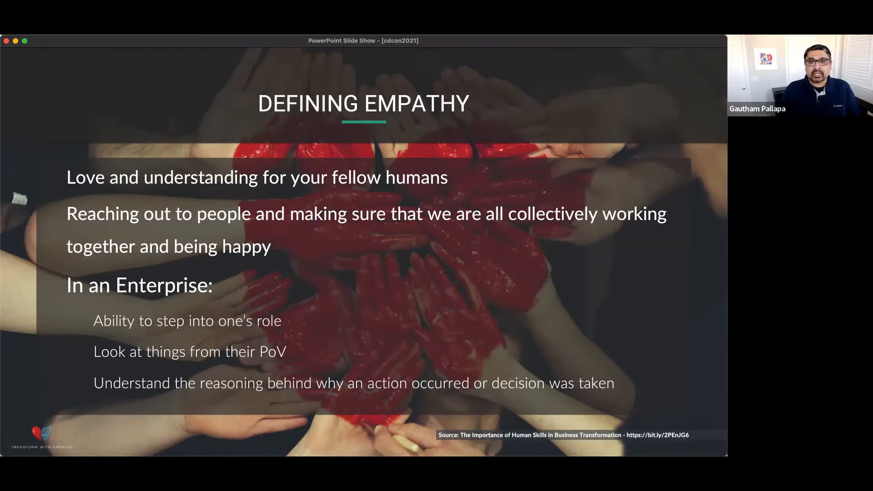
# Step: Advance to Types of Empathy and reveal the Emotional Empathy card beside Cognitive Empathy
pyautogui.press('right')
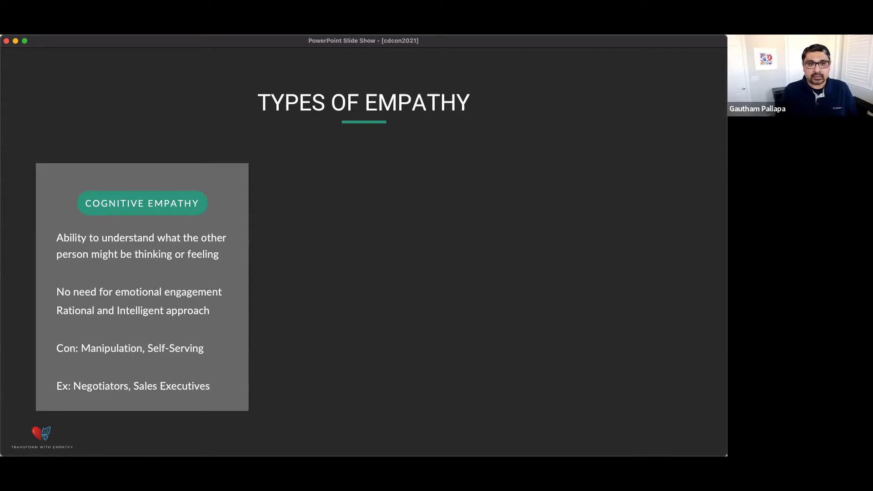
pyautogui.press('right')
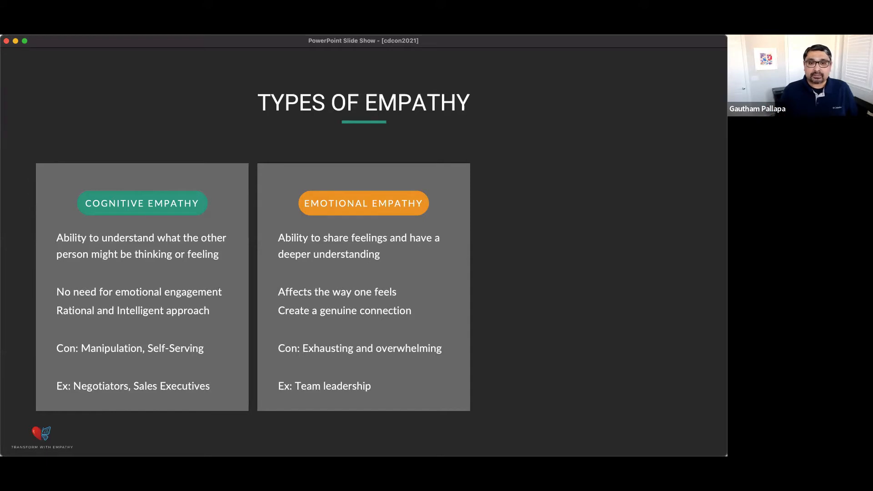
# Step: Reveal the third Compassionate Empathy card citing mentoring as its example
pyautogui.press('right')
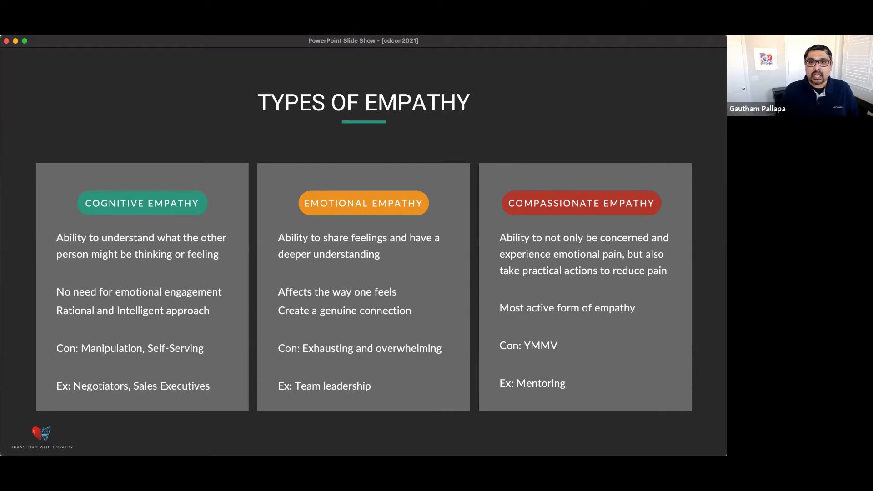
# Step: Advance from Types of Empathy to the 'My Guiding Principle for Empathy' slide
pyautogui.press('right')
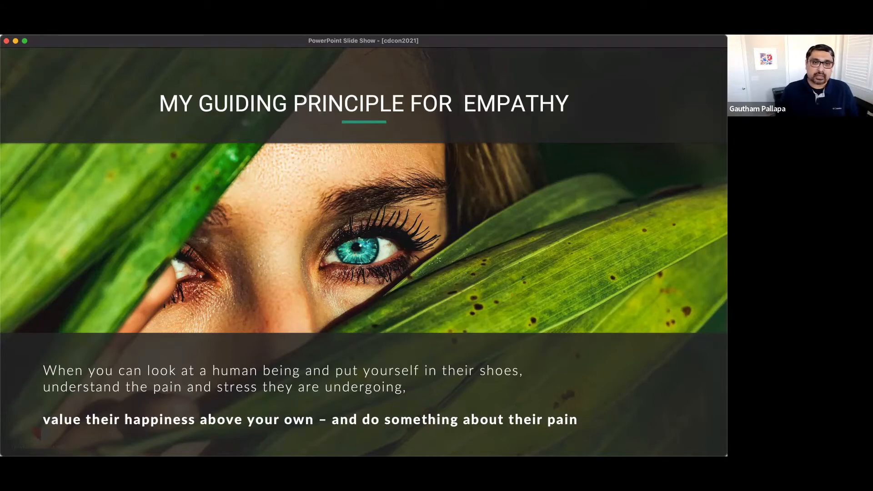
# Step: Advance to Benefits of Empathy: Trust and Respect, Psychological Safety, Innovation, Positive Culture
pyautogui.press('right')
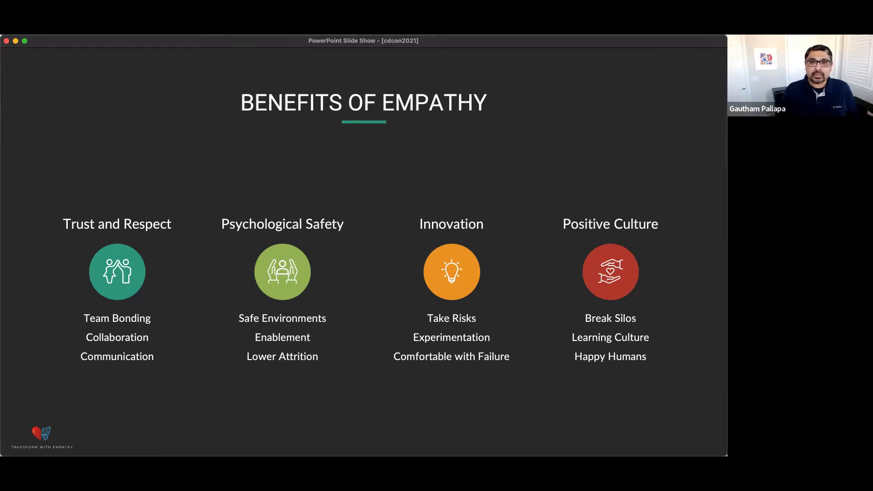
# Step: Advance to the Crowdsourcing Empathy slide on Empathy, Lean, Agile, and DevOps
pyautogui.press('right')
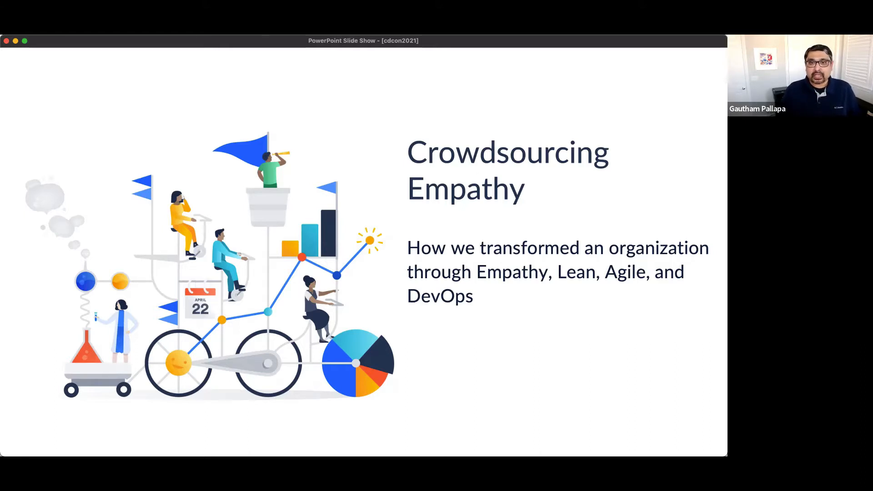
# Step: Show the Suboptimal SDLC timeline with CAB and Deployment Tetris notes, then reach Challenges
pyautogui.press('right')
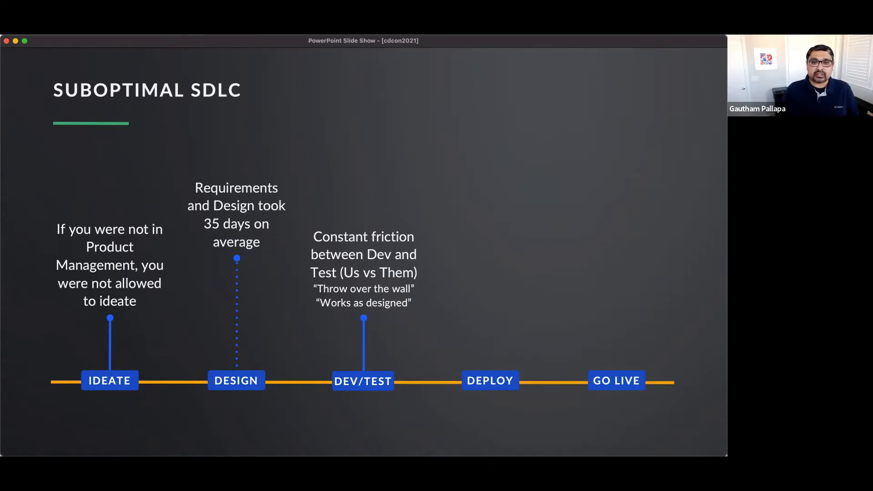
pyautogui.press('right')
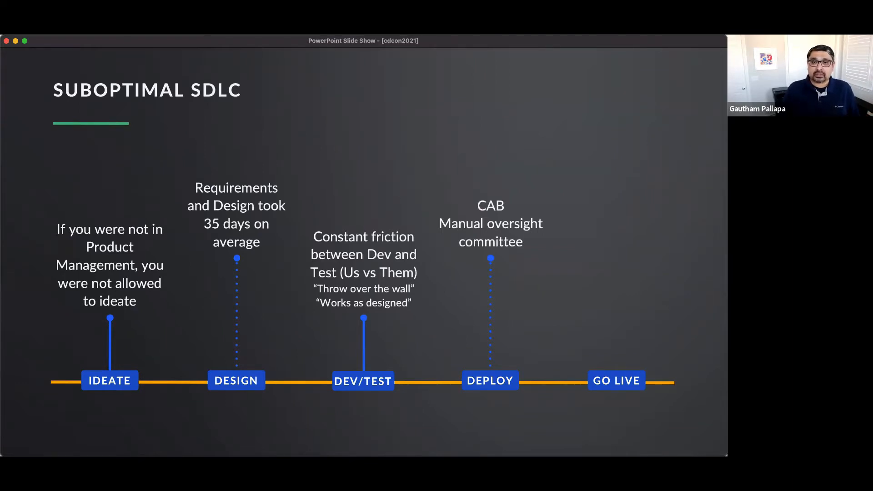
pyautogui.press('right')
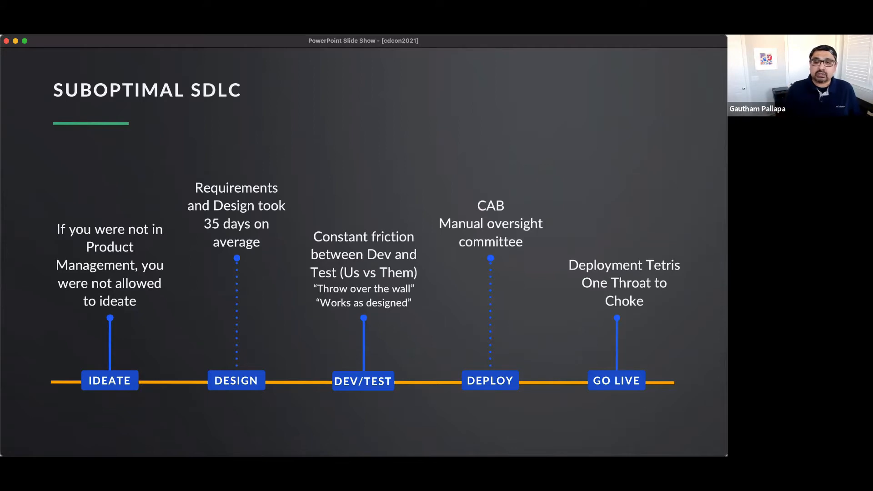
pyautogui.press('right')
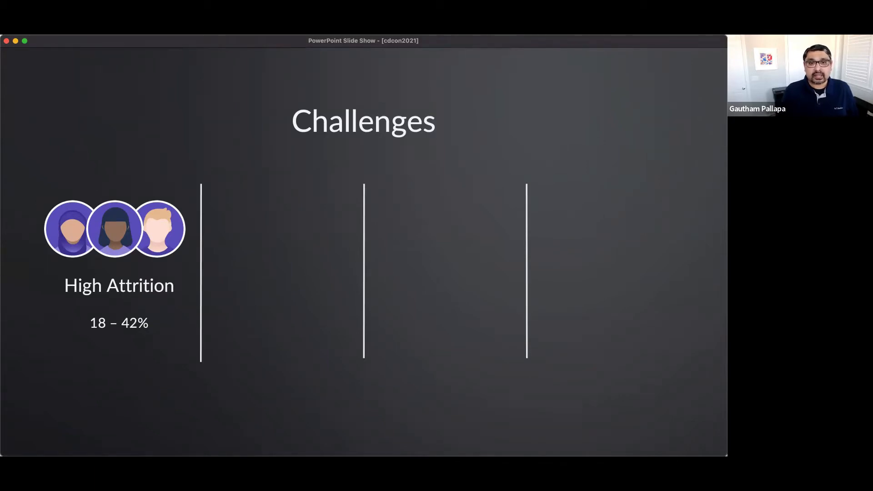
# Step: Reveal the Low eNPS, No Automation, and Unstable code challenge columns
pyautogui.press('right')
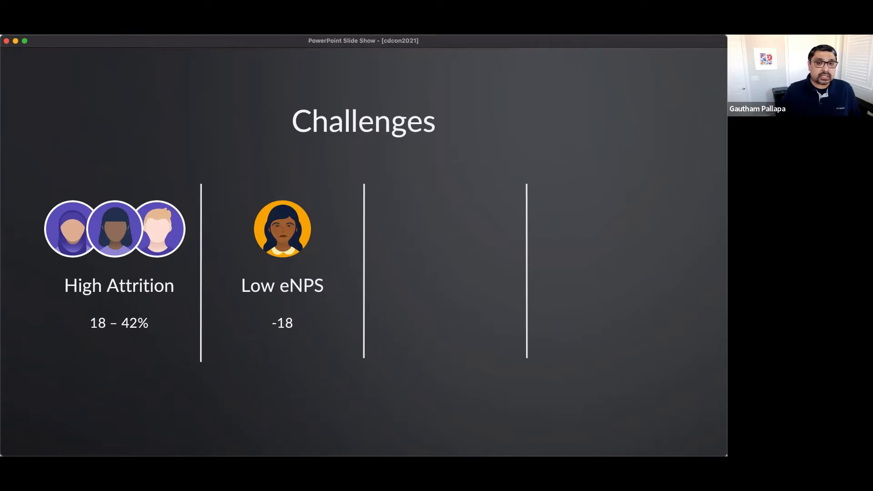
pyautogui.press('right')
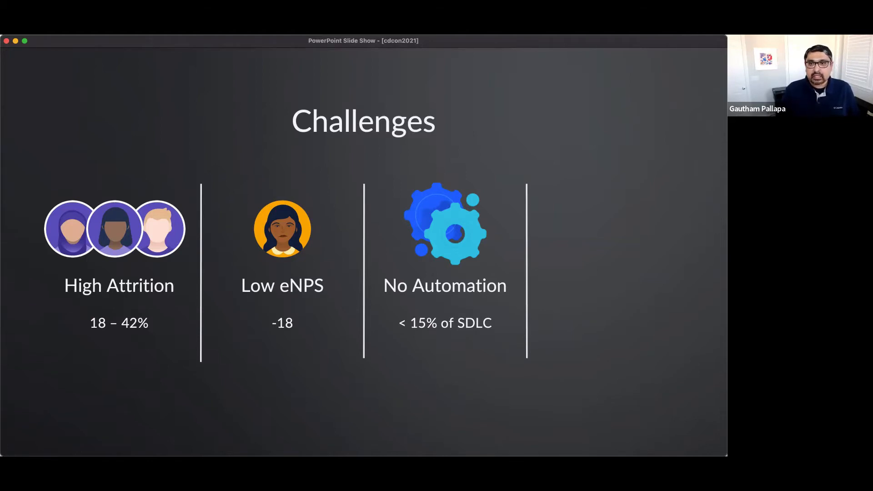
pyautogui.press('right')
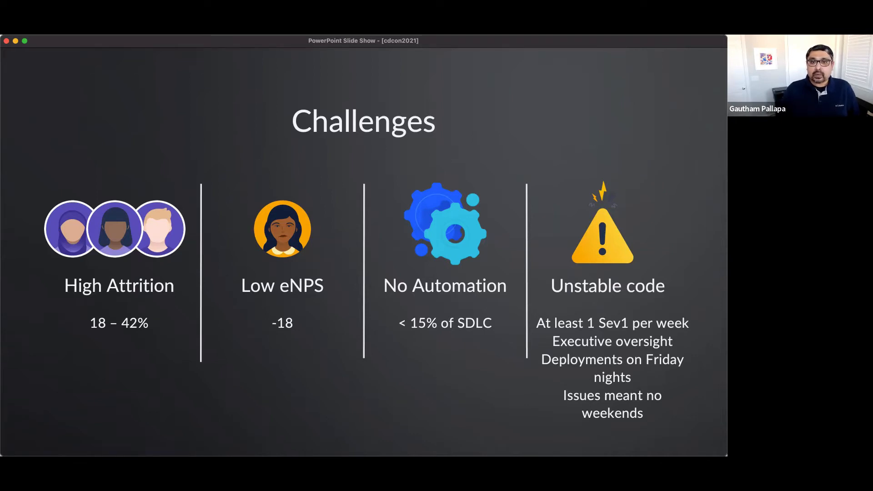
# Step: Advance to the Organizational Shift slide showing the Pathological, power-oriented culture
pyautogui.press('right')
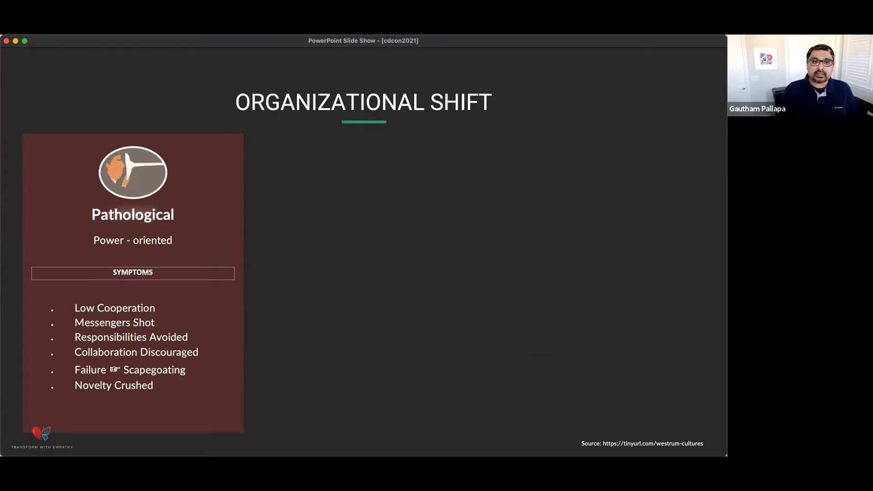
# Step: Reveal the Bureaucratic and Generative culture panels, then advance to My Fundamental Beliefs
pyautogui.press('right')
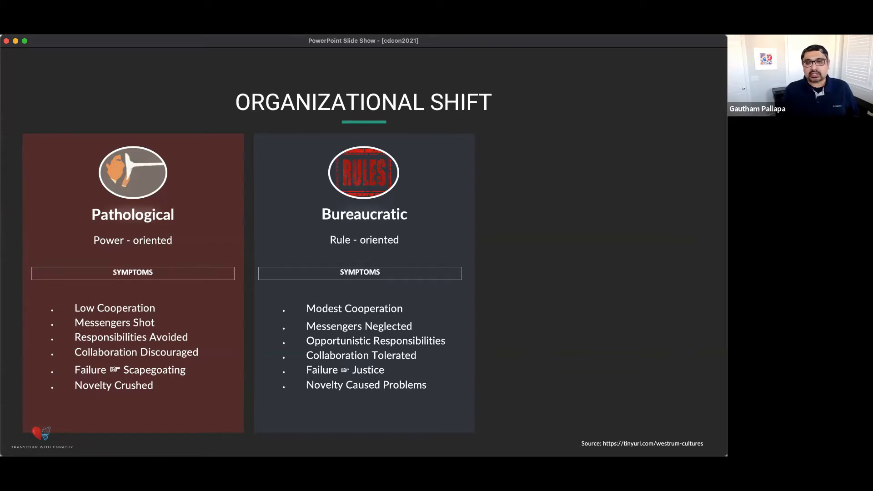
pyautogui.press('right')
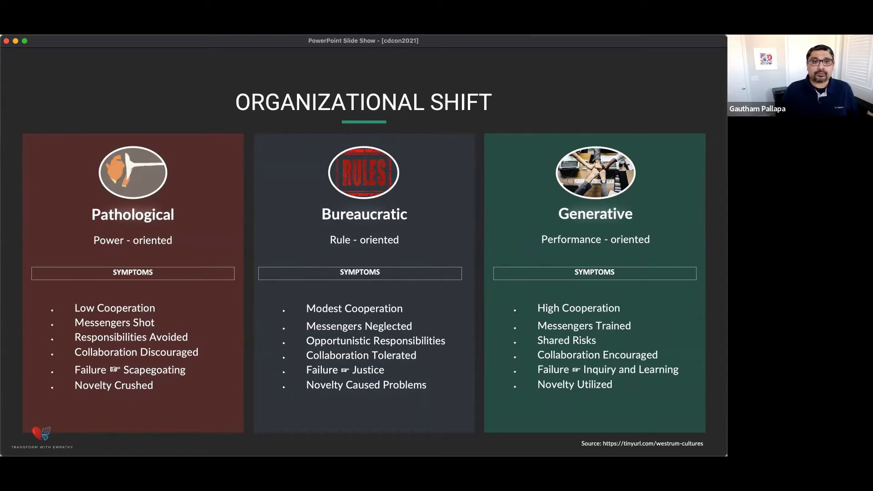
pyautogui.press('right')
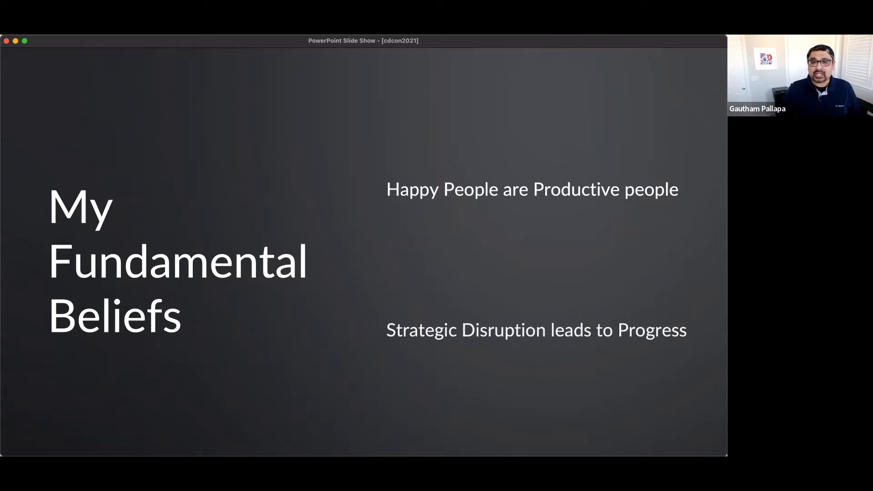
# Step: Advance to the Prioritized Backlog slide: Work-Life Balance, Value Stream Map, Psychological Safety
pyautogui.press('right')
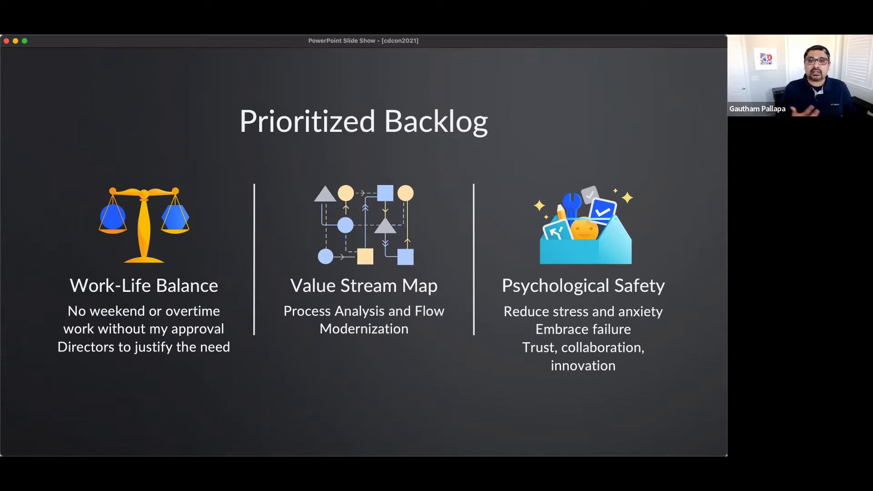
# Step: Advance to the Project Athena slide highlighting Better Culture as the third goal
pyautogui.press('right')
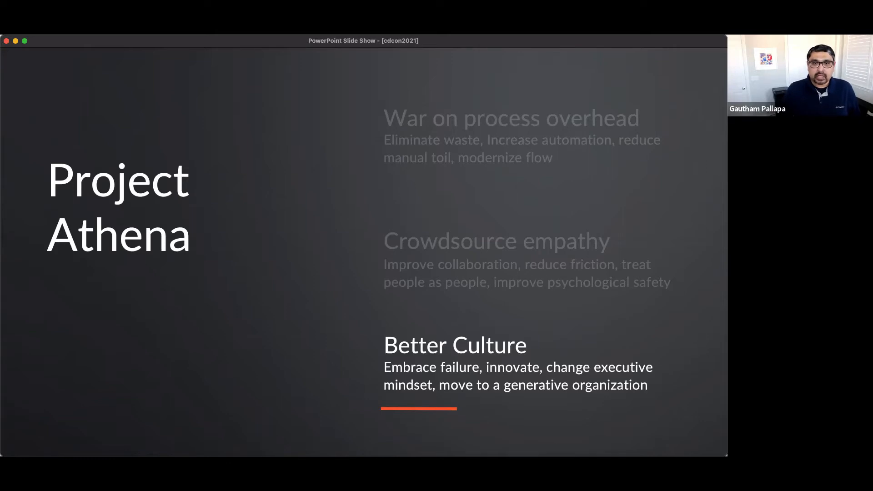
# Step: Advance to the Lean Experimentation, Agile Software Dev and DevOps cycle slide
pyautogui.press('right')
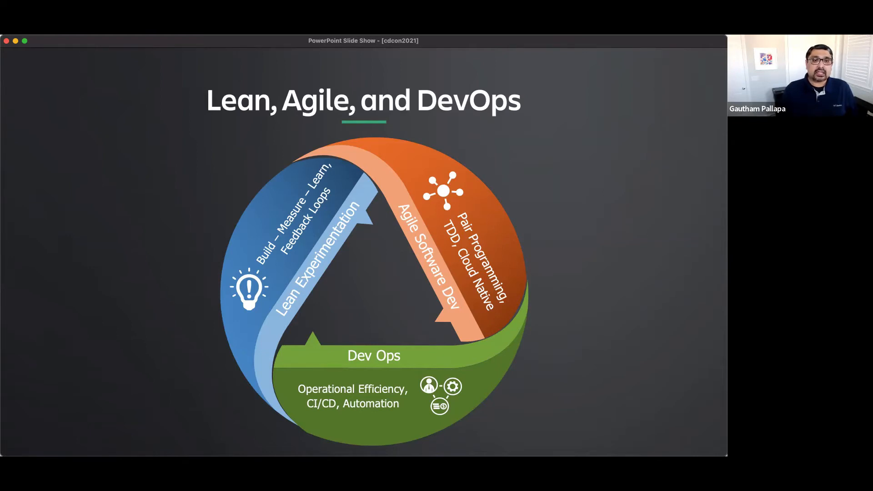
# Step: Advance to the four-pillar Project Athena slide, from Executive Visibility to Automation
pyautogui.press('right')
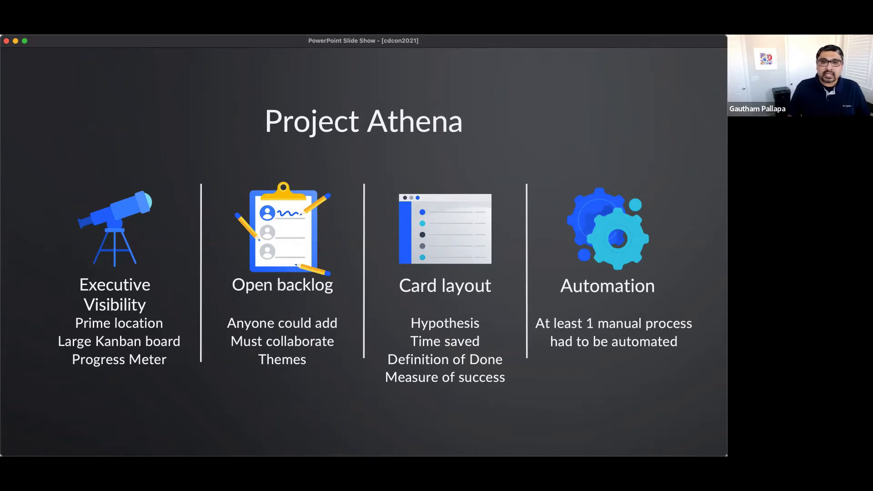
# Step: Show the spilled-coffee slide: failure of one team is validated organizational learning
pyautogui.press('right')
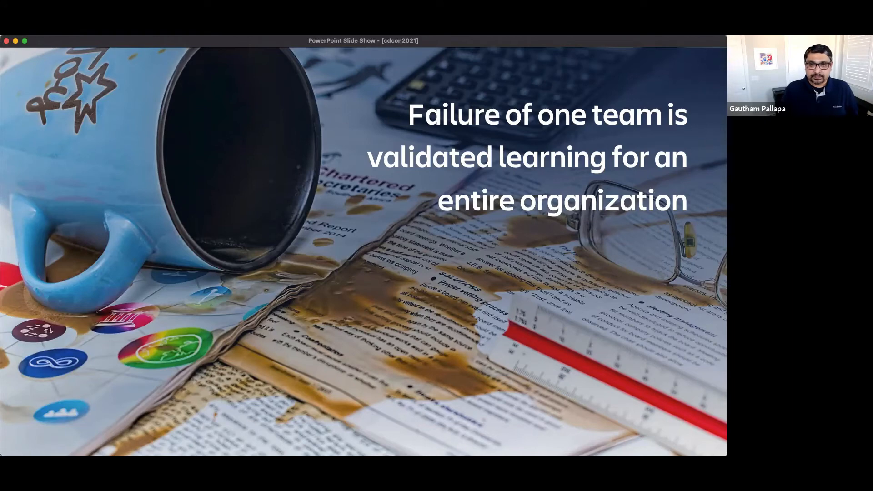
# Step: Advance to the results slide: Started Slow, then Huge Success over 3 quarters
pyautogui.press('right')
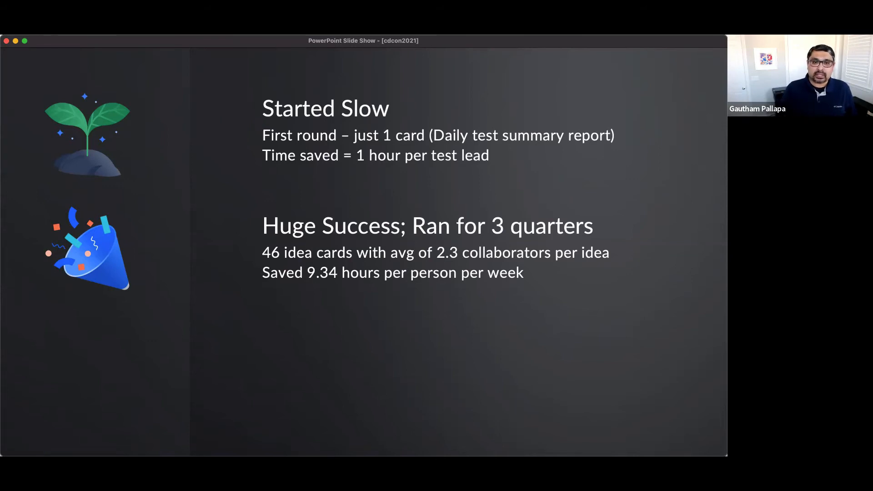
# Step: Reveal the third results point, 'Face meltingly awesome! Lots of fun', with celebration examples
pyautogui.press('right')
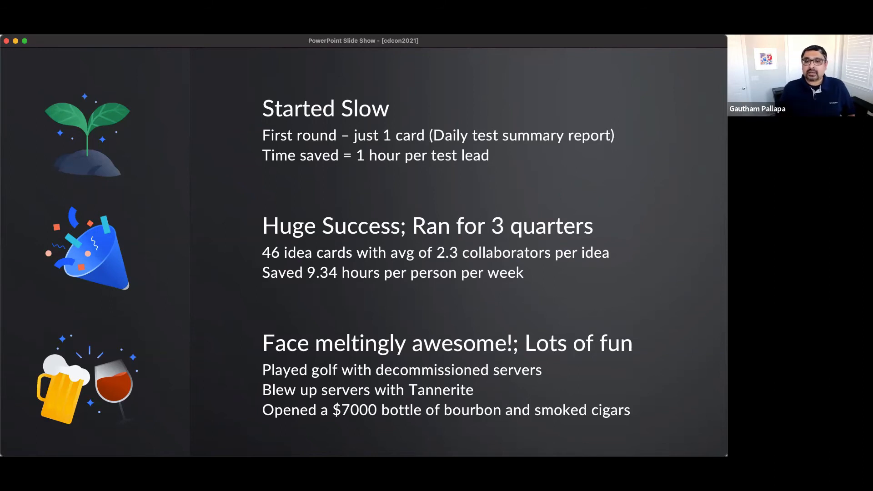
# Step: Advance to the Performance Testing Through Fun slide about 48 sleepless hours and pie
pyautogui.press('Right')
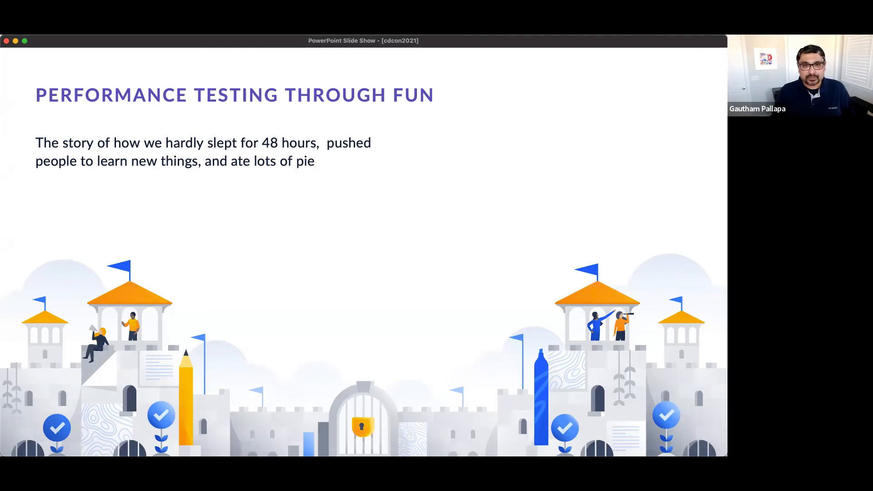
# Step: Advance to the Performance testing slide with Cloud Journey and Load, Stress, Soak, Spike tests
pyautogui.press('right')
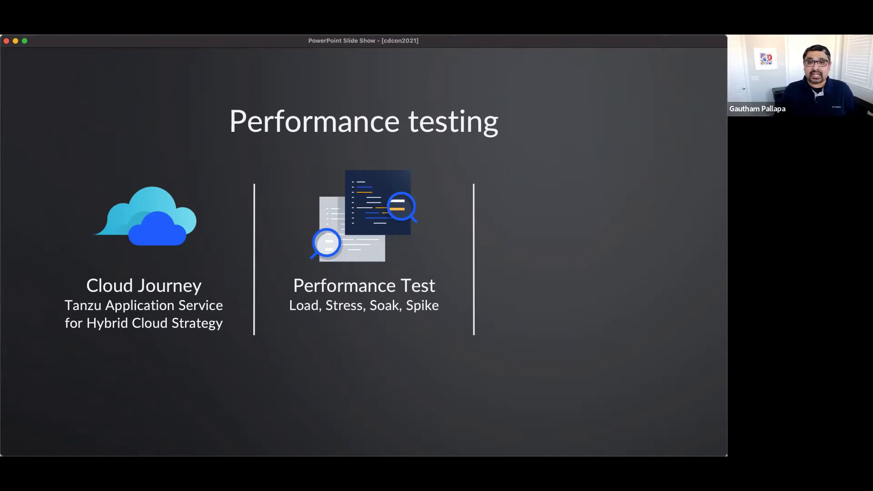
# Step: Reveal the Reduce Timeframe column noting 4–6 months traditionally
pyautogui.press('right')
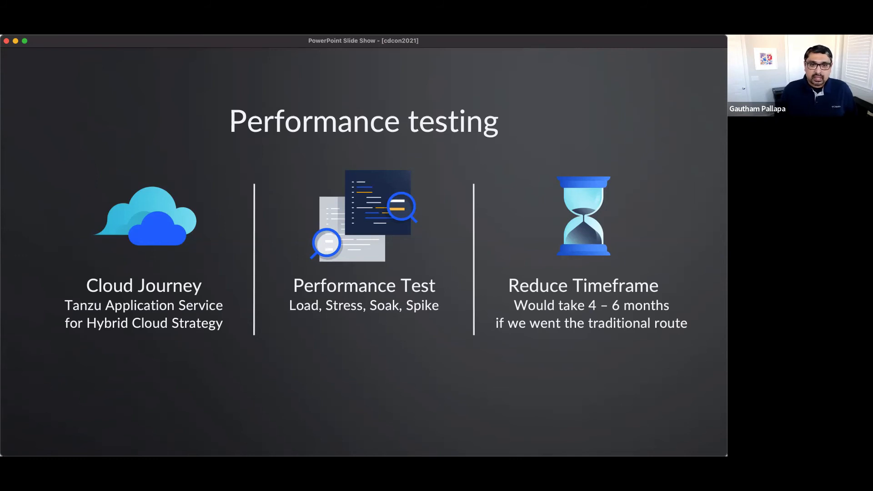
pyautogui.press('right')
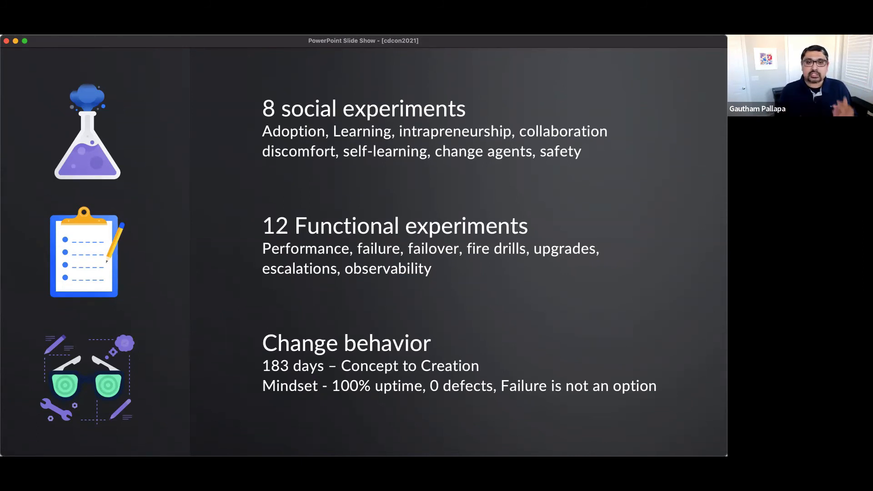
# Step: Advance to the First Annual PI Day Hackathon slide with the Pi Day logo and world map
pyautogui.press('right')
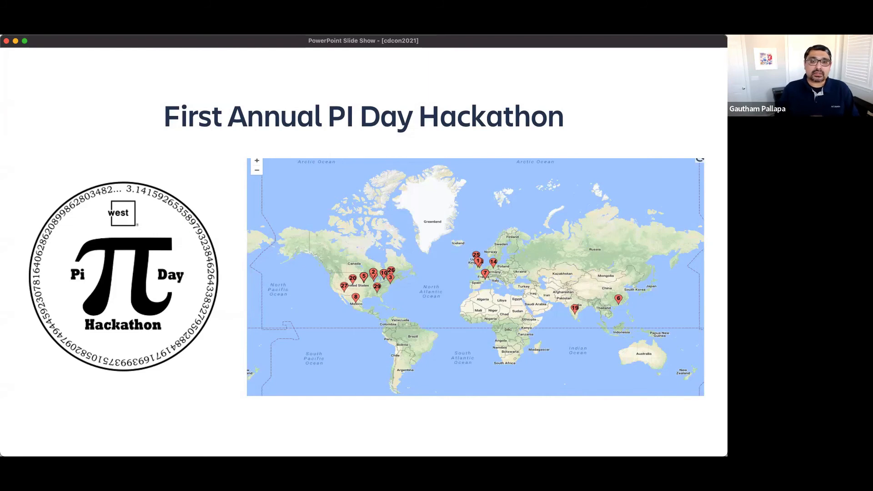
# Step: Advance to the Results slide showing Great success, Lot of data and Lot of fun
pyautogui.press('right')
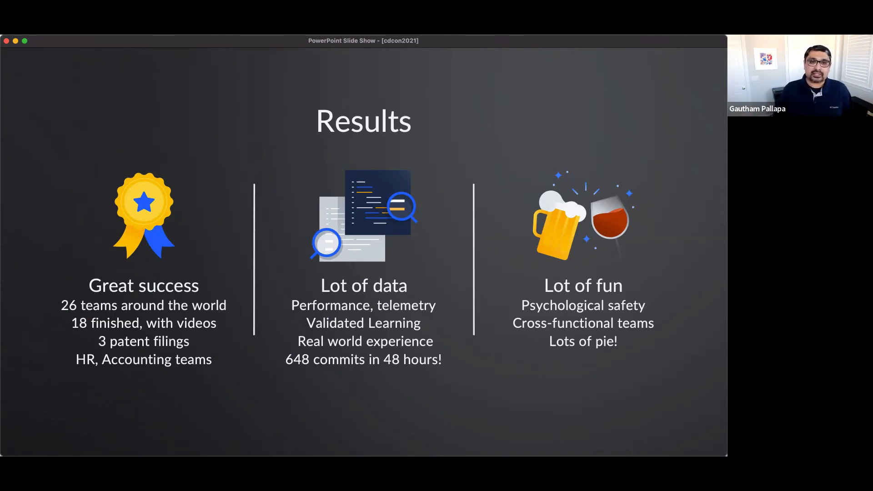
# Step: Advance to the full-image Rethink / Reimagine section slide
pyautogui.press('right')
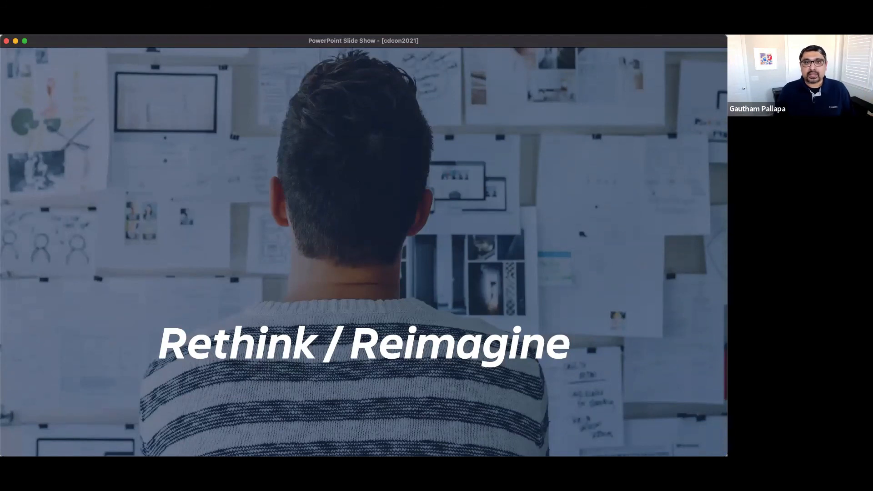
# Step: Advance to the crowdsourcing empathy slide with Start small, Action and Share steps
pyautogui.press('right')
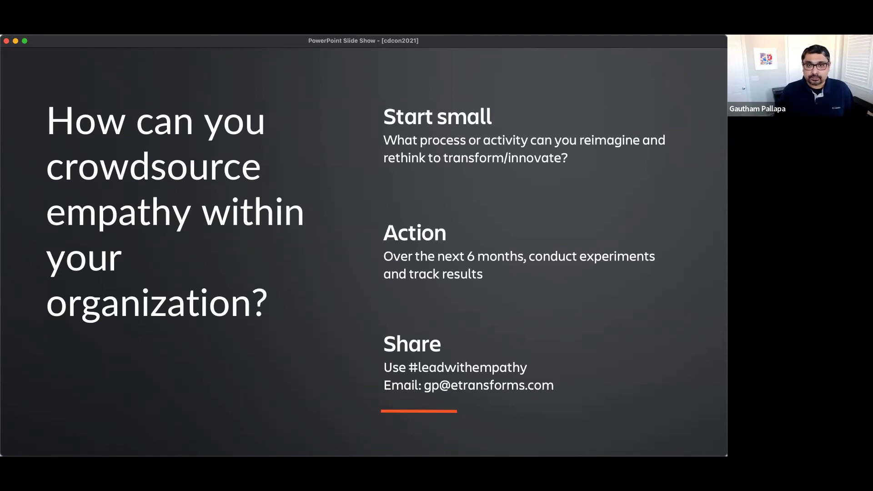
# Step: Advance to the final Thank you! slide over the red-painted hands image
pyautogui.press('right')
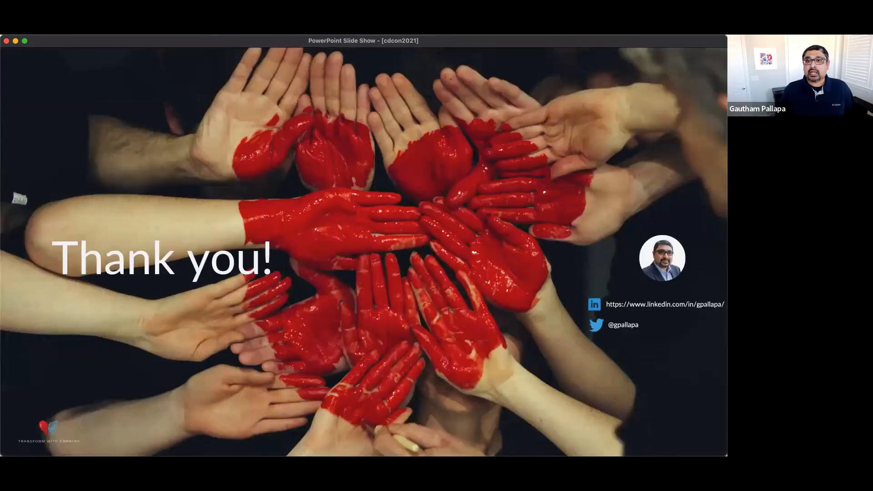